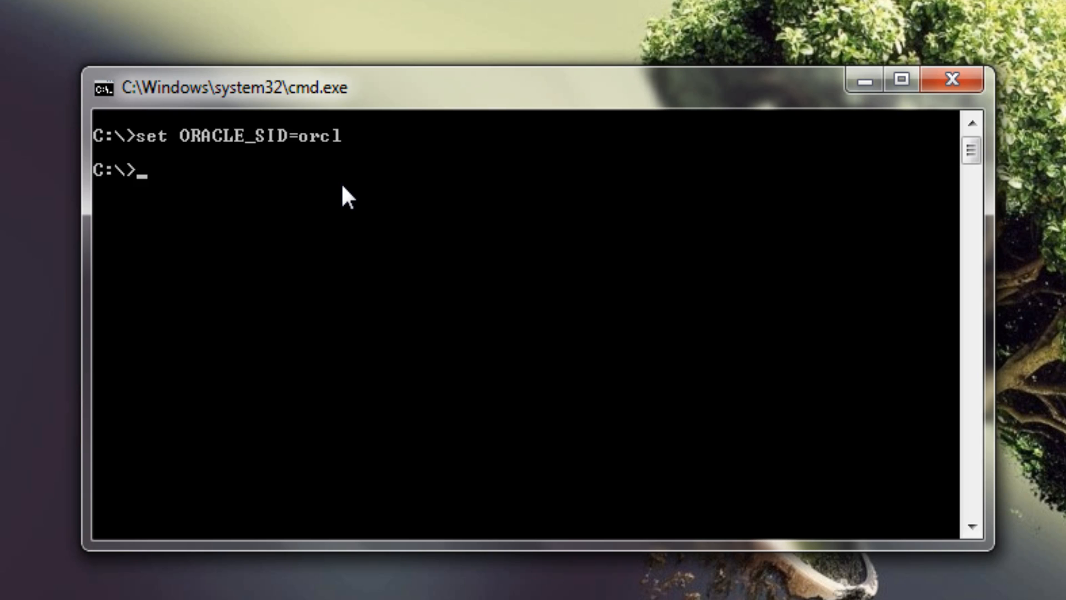
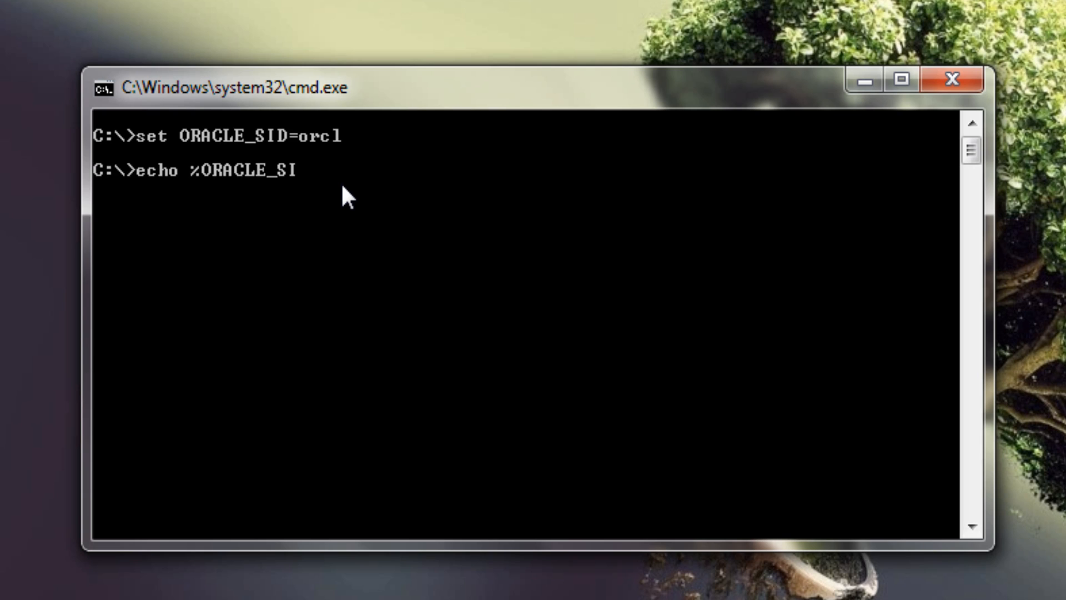
# Echo %ORACLE_SID% to confirm it holds orcl.
pyautogui.press('Return')
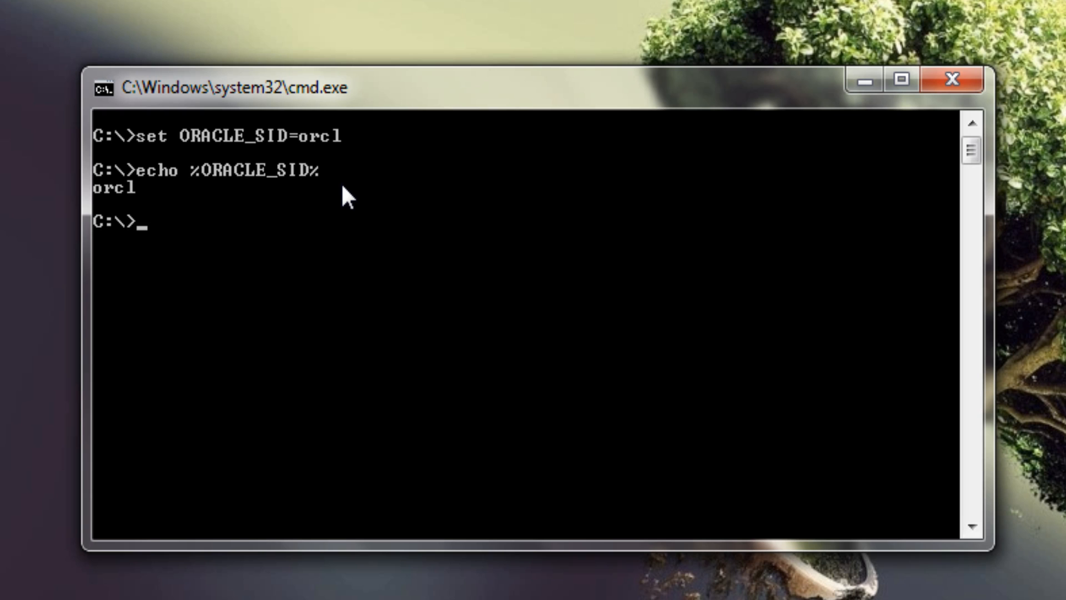
pyautogui.write('sqlplus hr/hr')
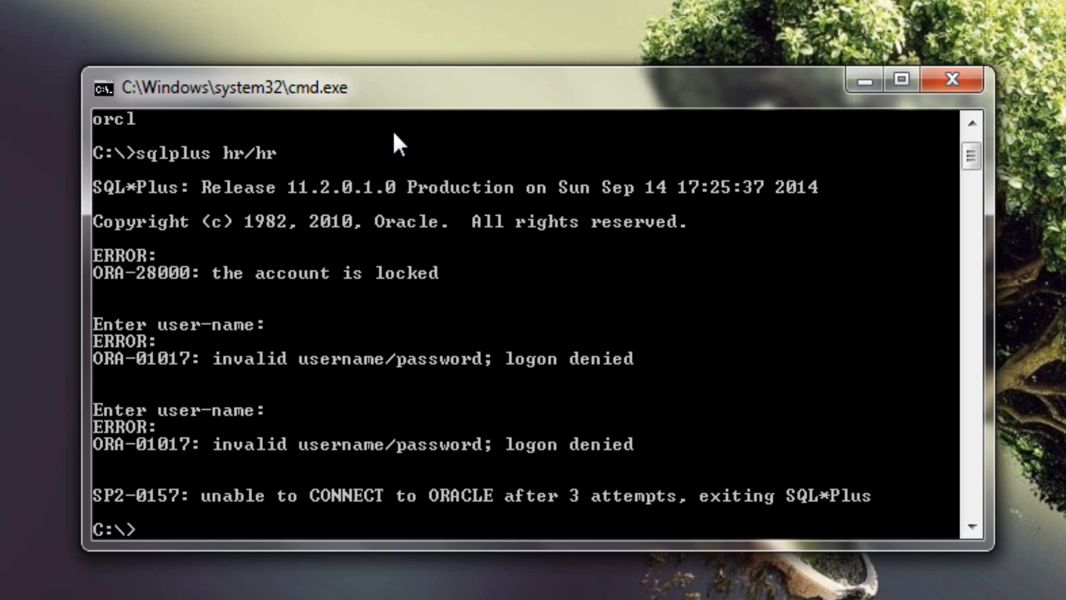
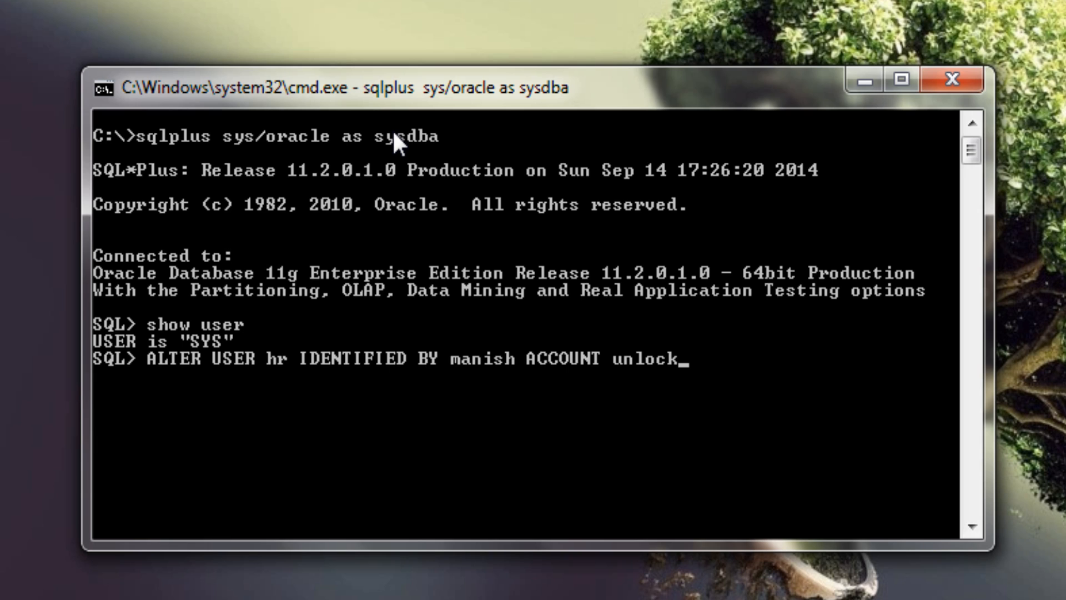
# Execute the ALTER USER statement, getting User altered for hr.
pyautogui.press('Return')
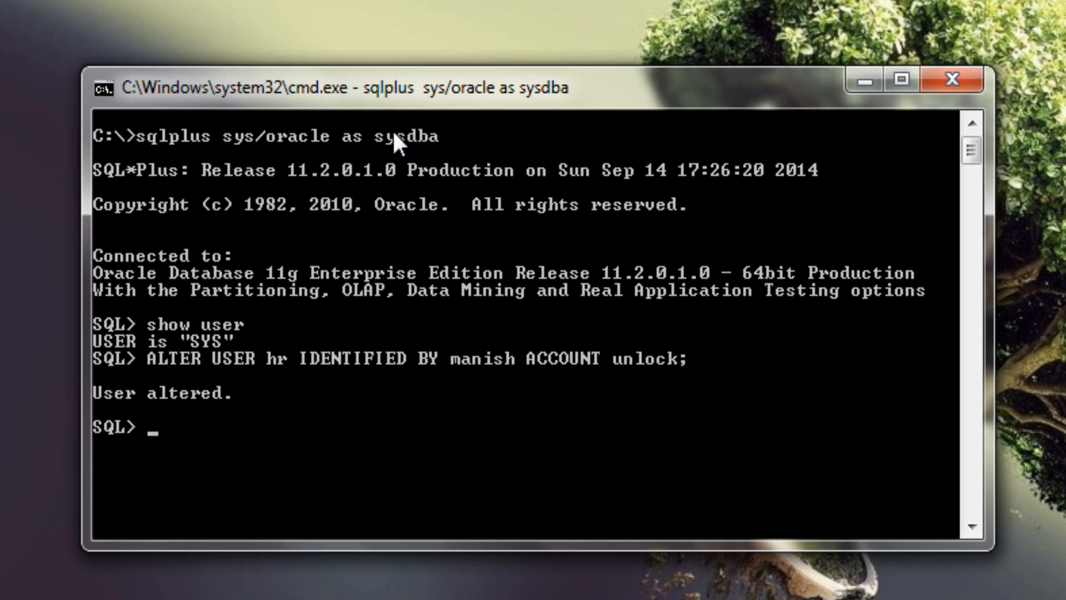
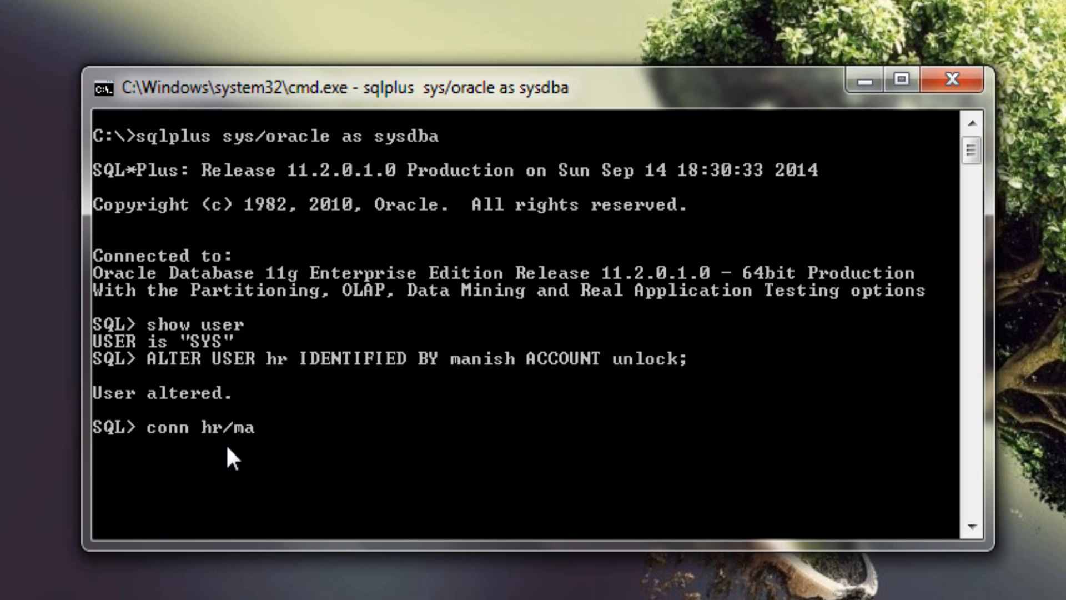